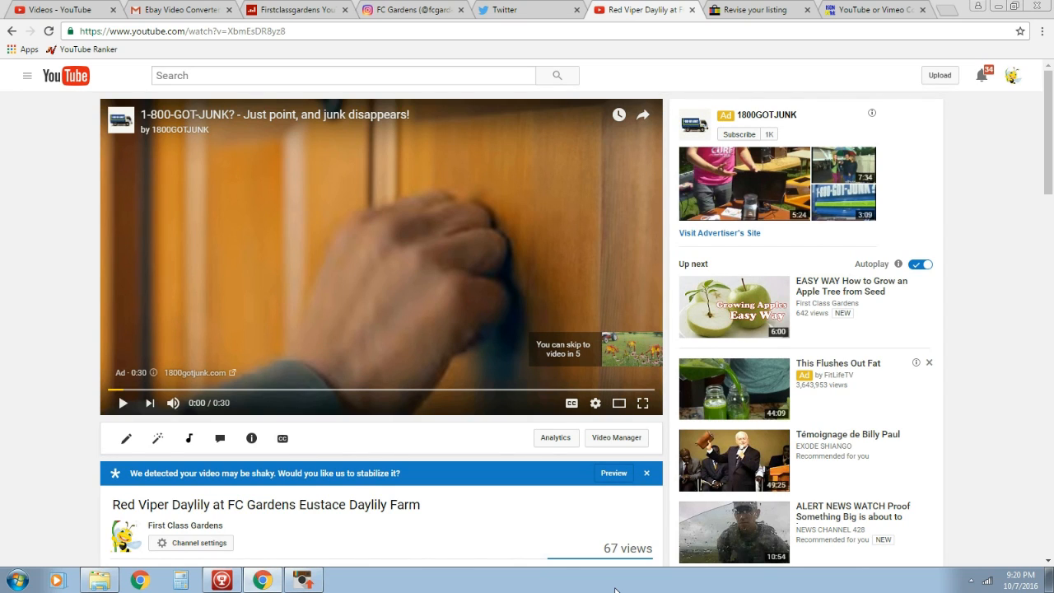
{"action": "mouse_move", "coordinate": [386, 167]}
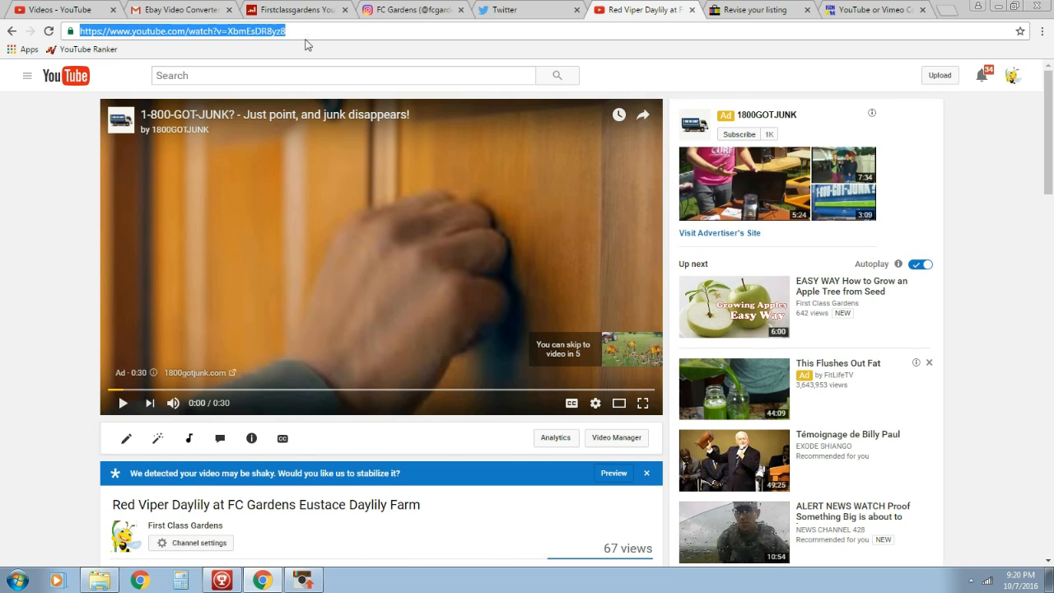
{"action": "mouse_move", "coordinate": [308, 29]}
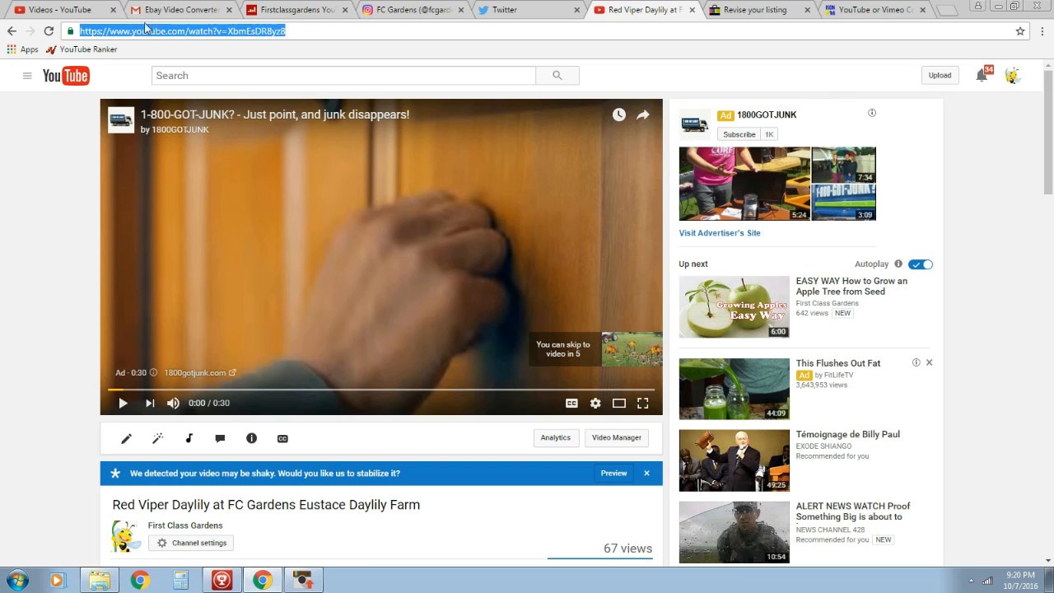
{"action": "mouse_move", "coordinate": [311, 30]}
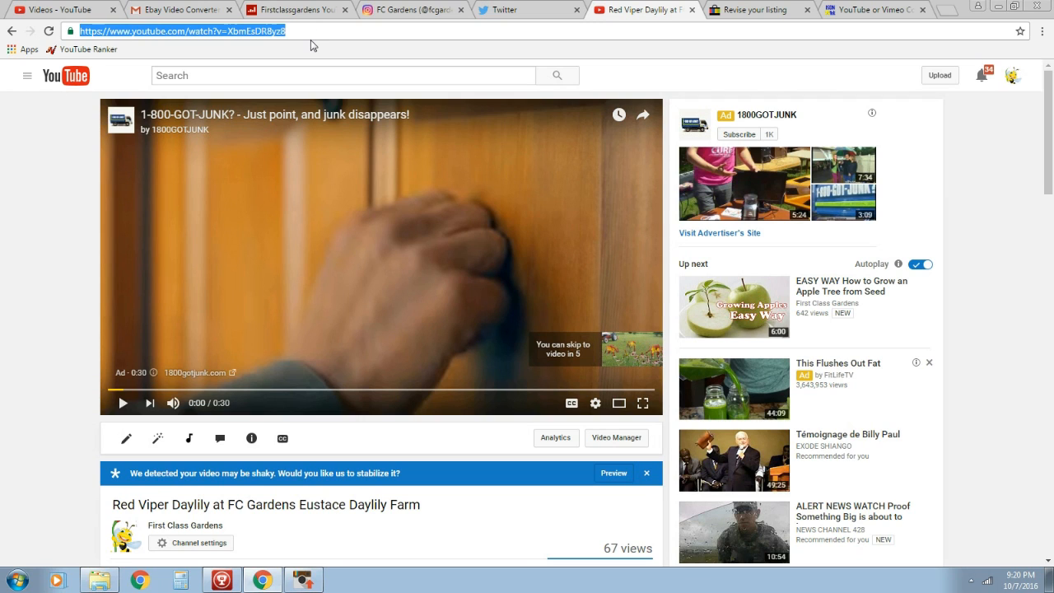
{"action": "mouse_move", "coordinate": [811, 30]}
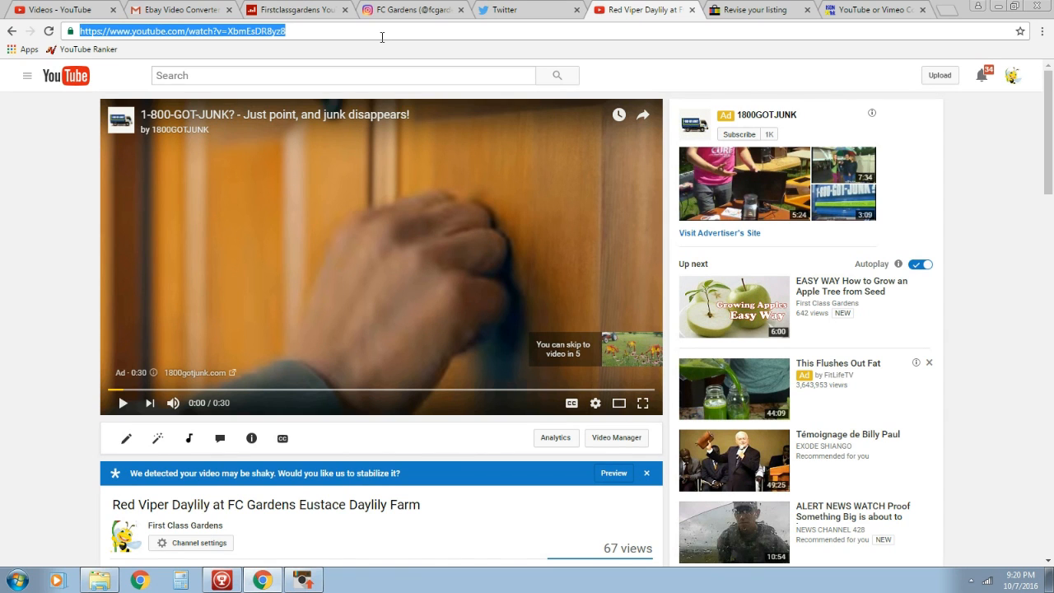
Select the Red Viper Daylily video's YouTube address in the address bar.
{"action": "left_click", "coordinate": [873, 9]}
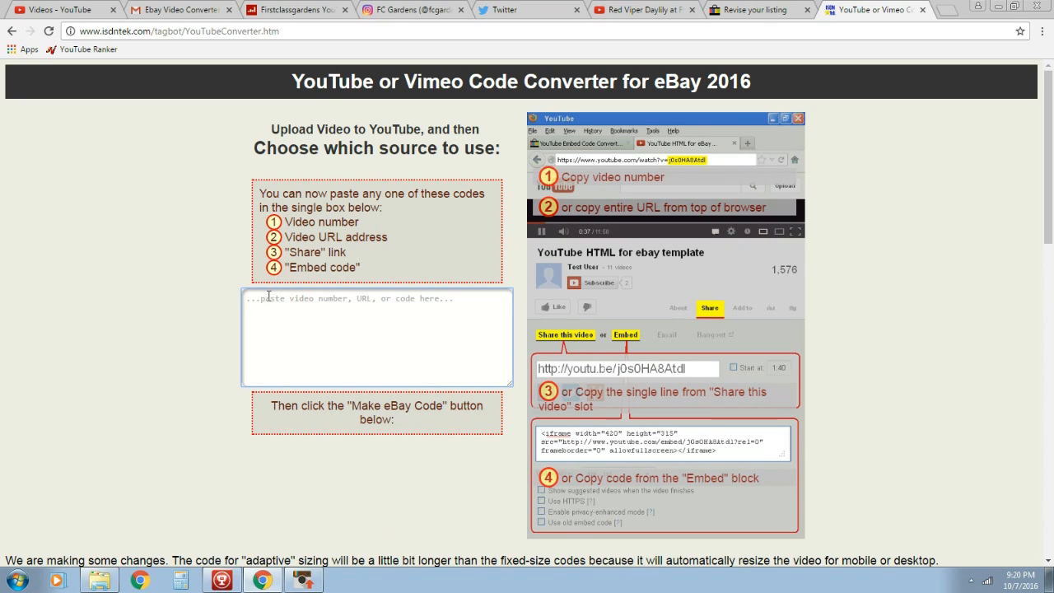
{"action": "mouse_move", "coordinate": [288, 312]}
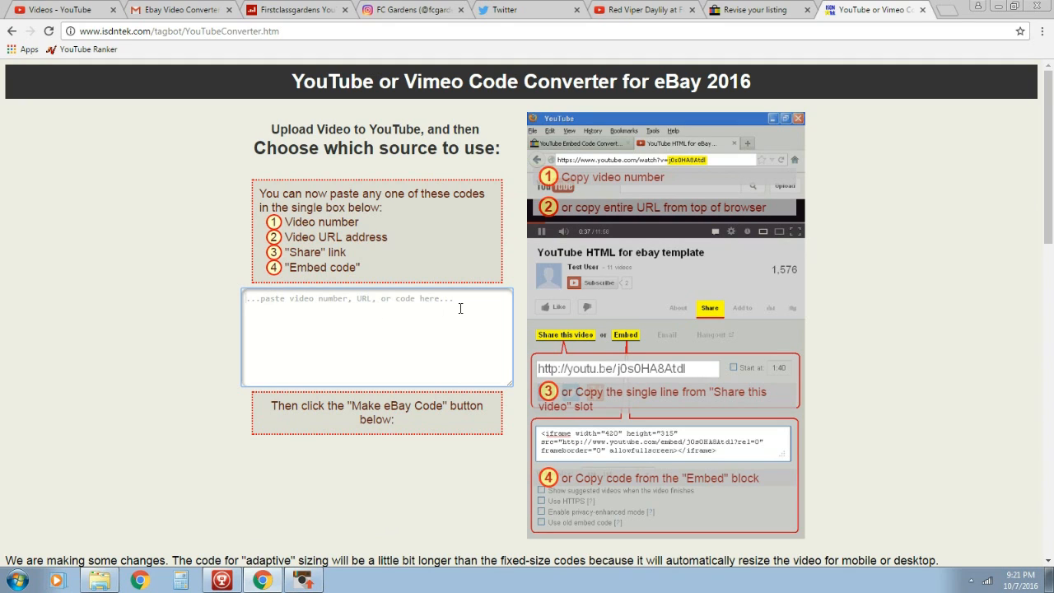
{"action": "left_click", "coordinate": [329, 298]}
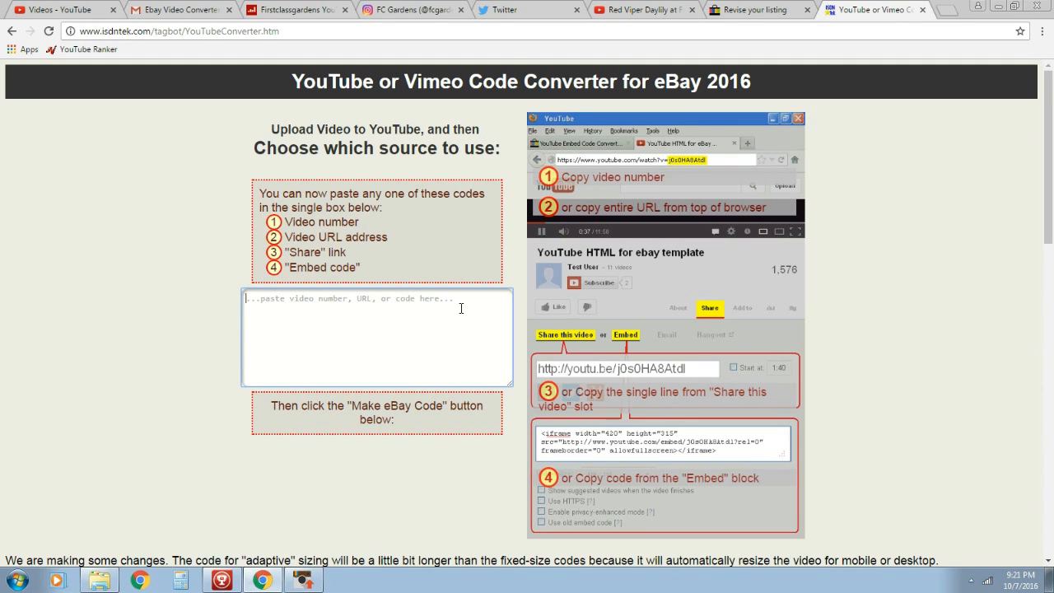
{"action": "type", "text": "https://www.youtube.com/watch?v=XbmEsDR8yz8"}
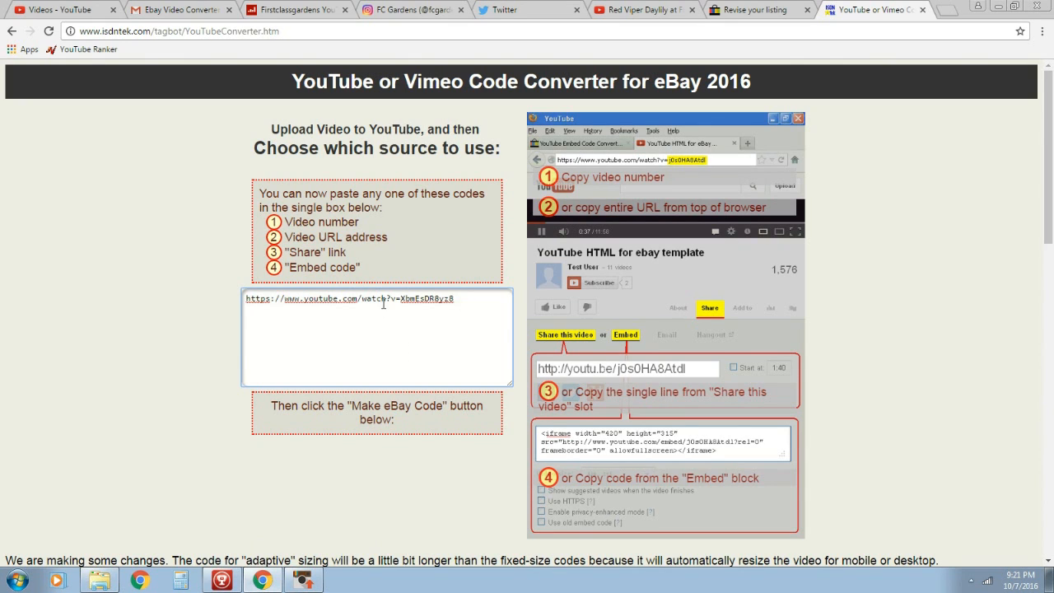
{"action": "mouse_move", "coordinate": [383, 424]}
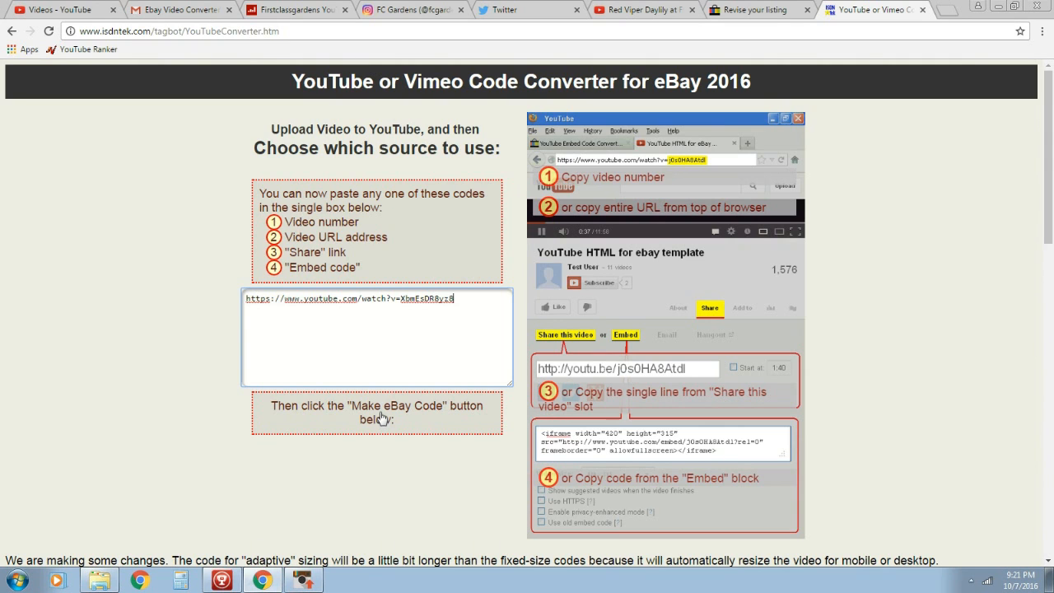
{"action": "left_click", "coordinate": [404, 418]}
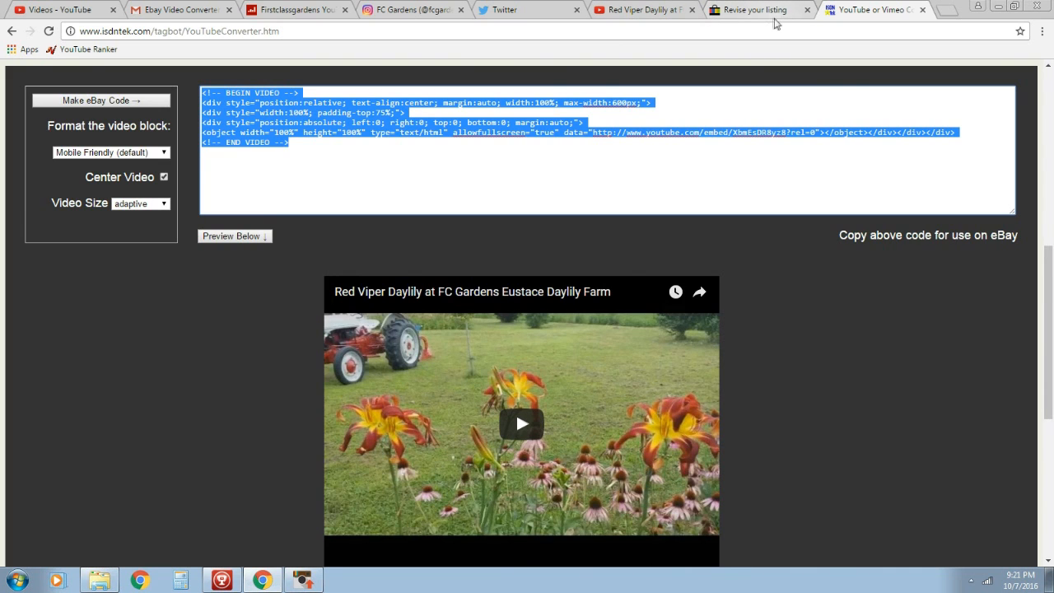
On the Revise your listing page, switch the item description editor to HTML source.
{"action": "left_click", "coordinate": [644, 9]}
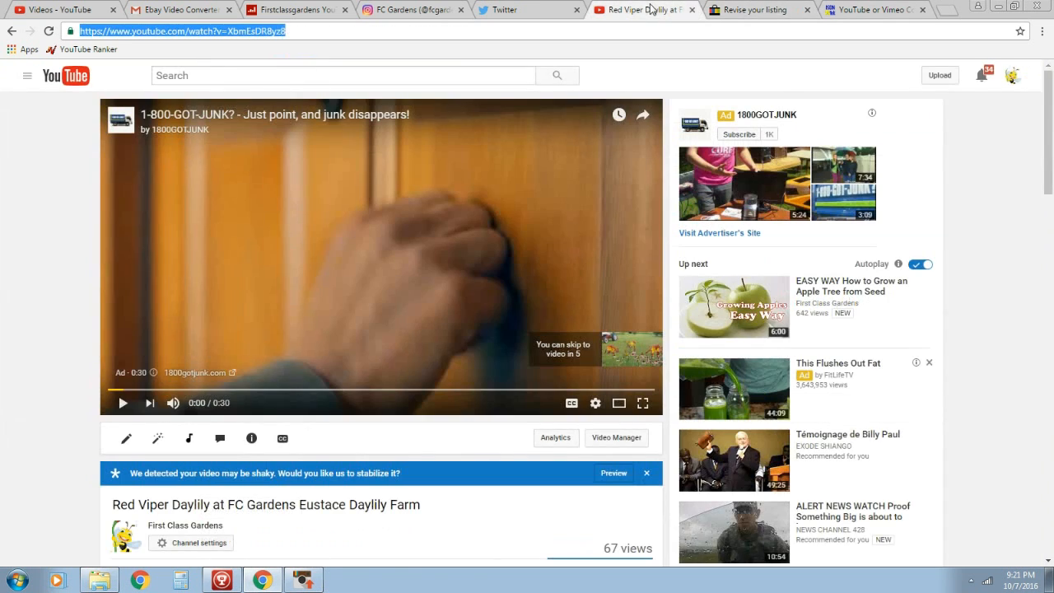
{"action": "left_click", "coordinate": [753, 9]}
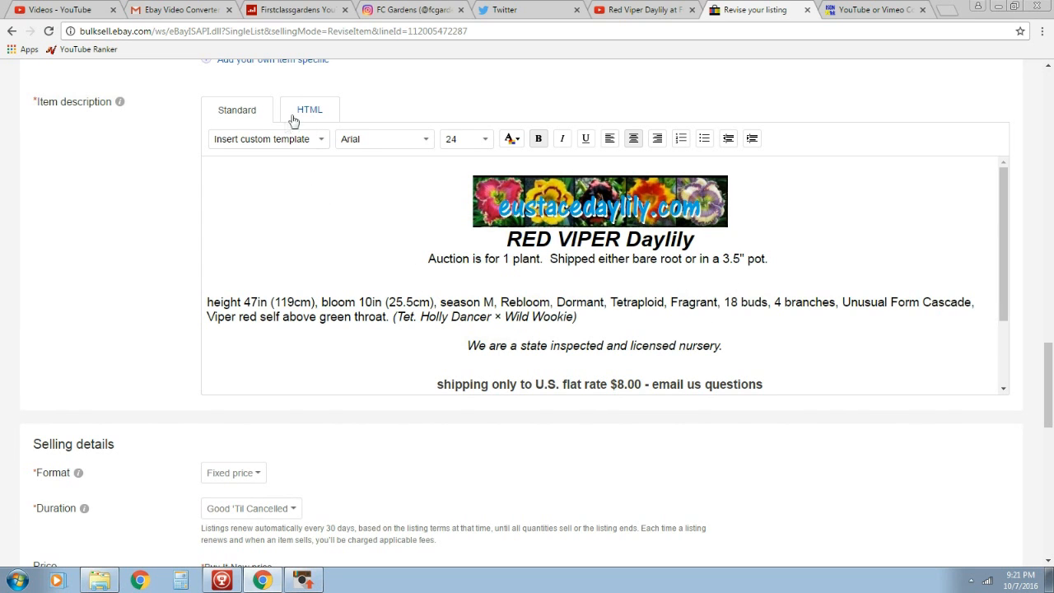
{"action": "left_click", "coordinate": [310, 110]}
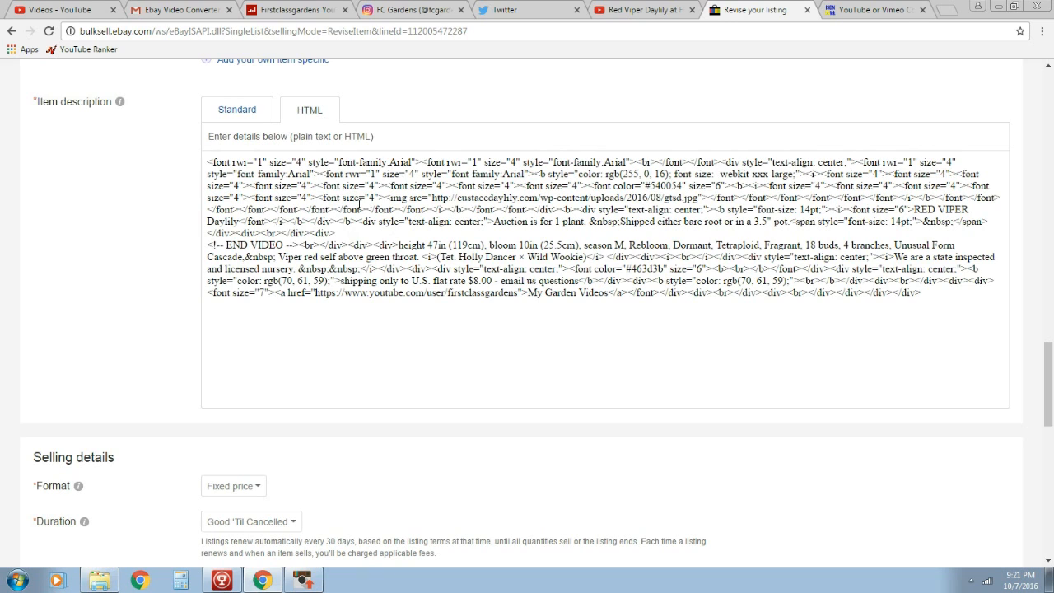
{"action": "mouse_move", "coordinate": [828, 303]}
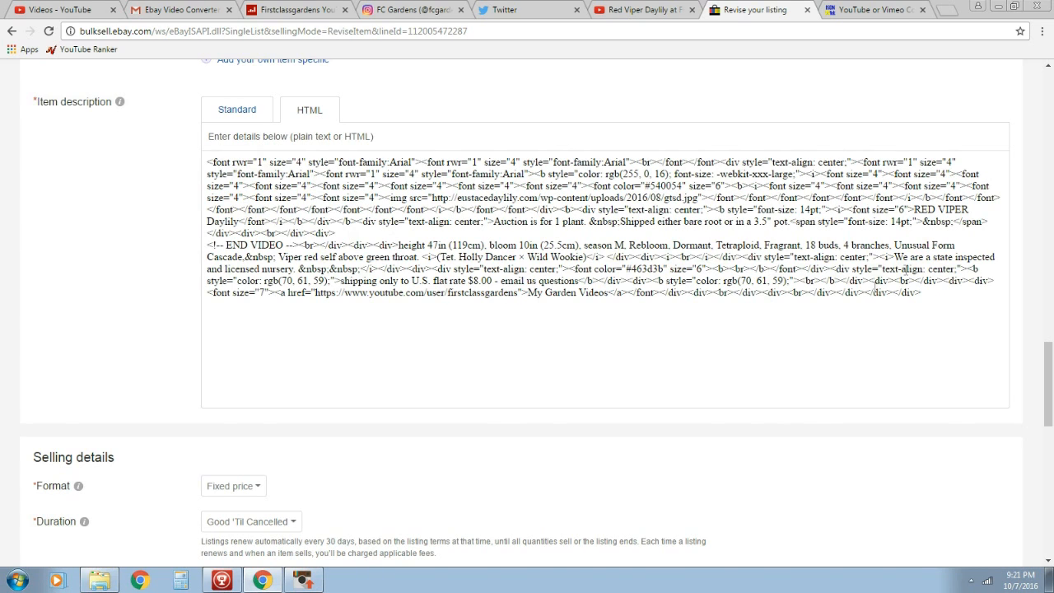
{"action": "left_click", "coordinate": [237, 110]}
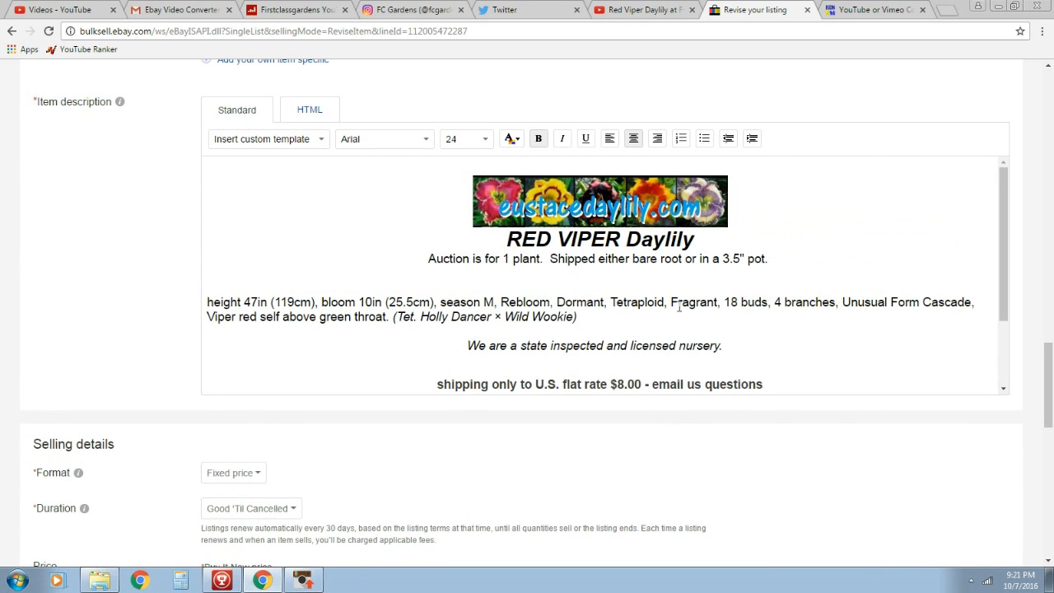
{"action": "mouse_move", "coordinate": [636, 293]}
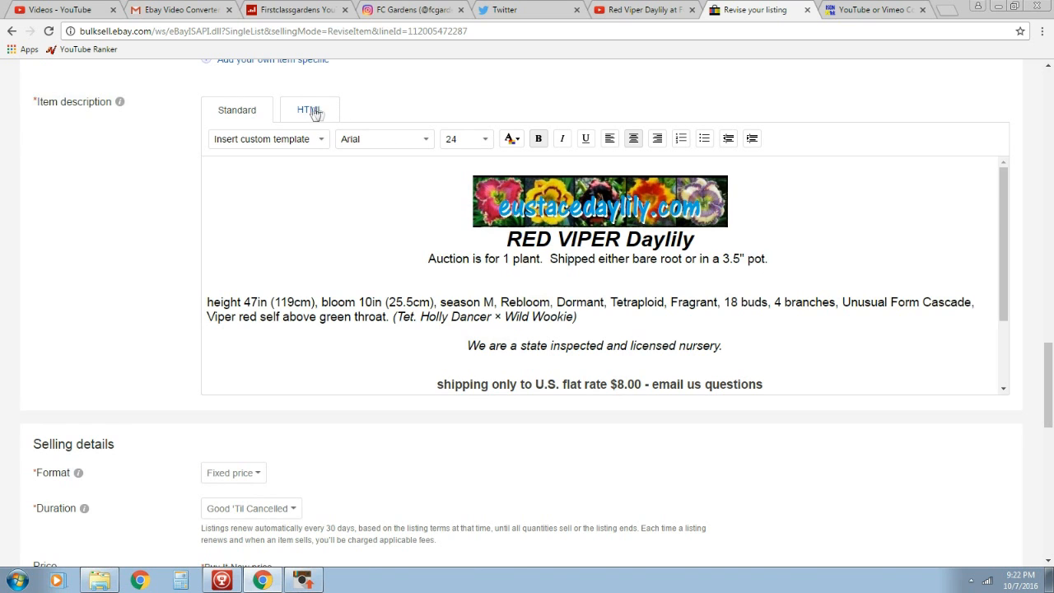
{"action": "left_click", "coordinate": [309, 110]}
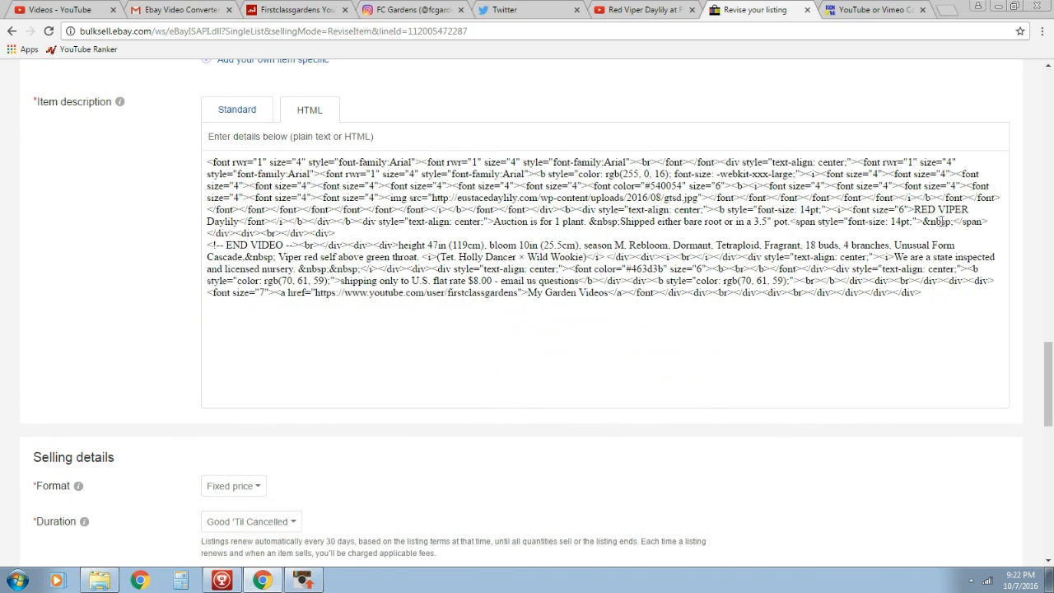
{"action": "mouse_move", "coordinate": [793, 222]}
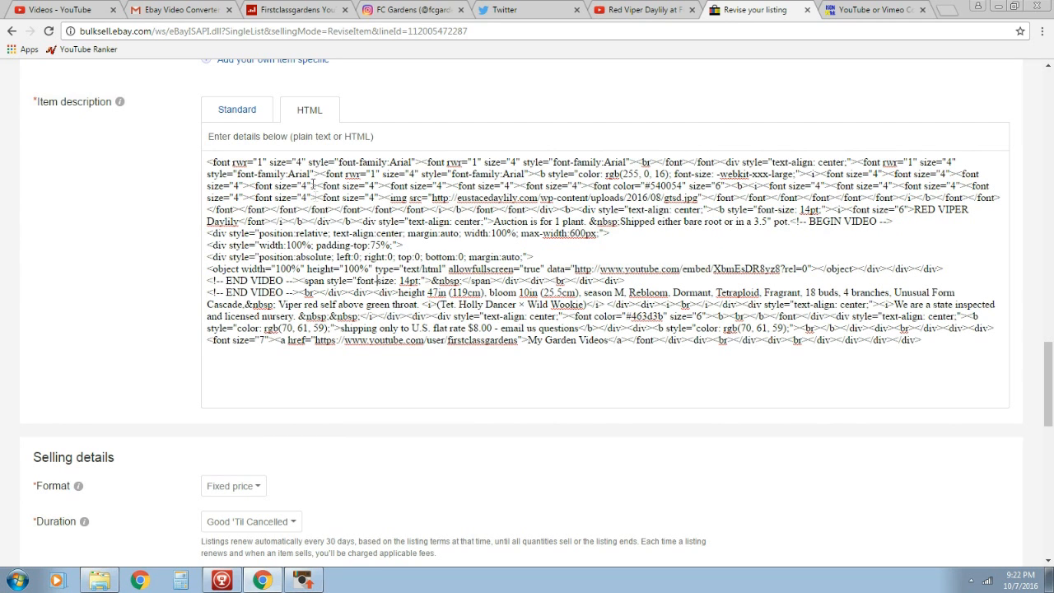
Preview the description in Standard view and scroll to the embedded Red Viper video.
{"action": "left_click", "coordinate": [238, 109]}
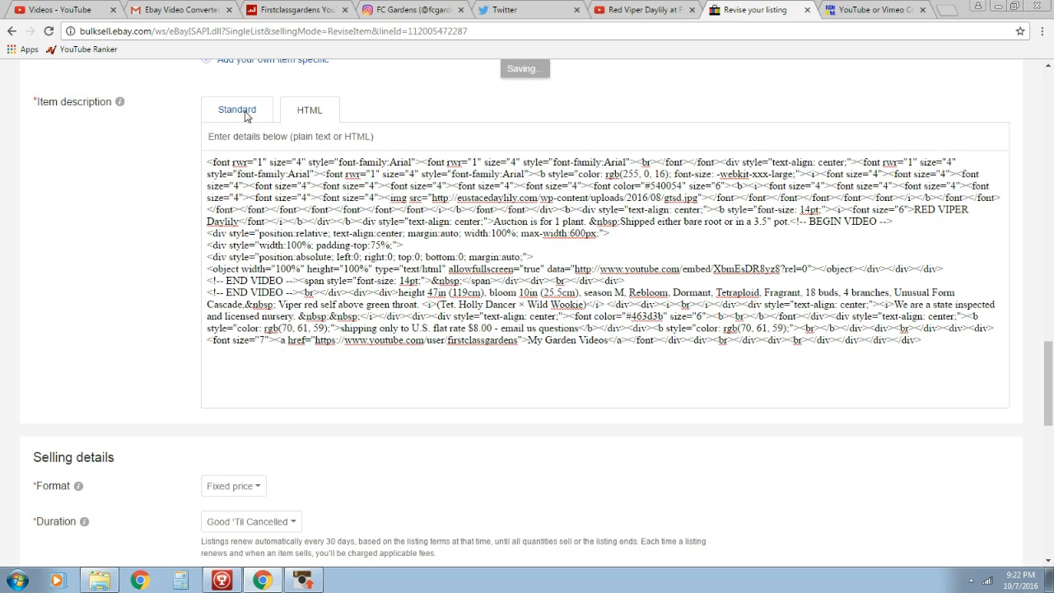
{"action": "left_click", "coordinate": [236, 109]}
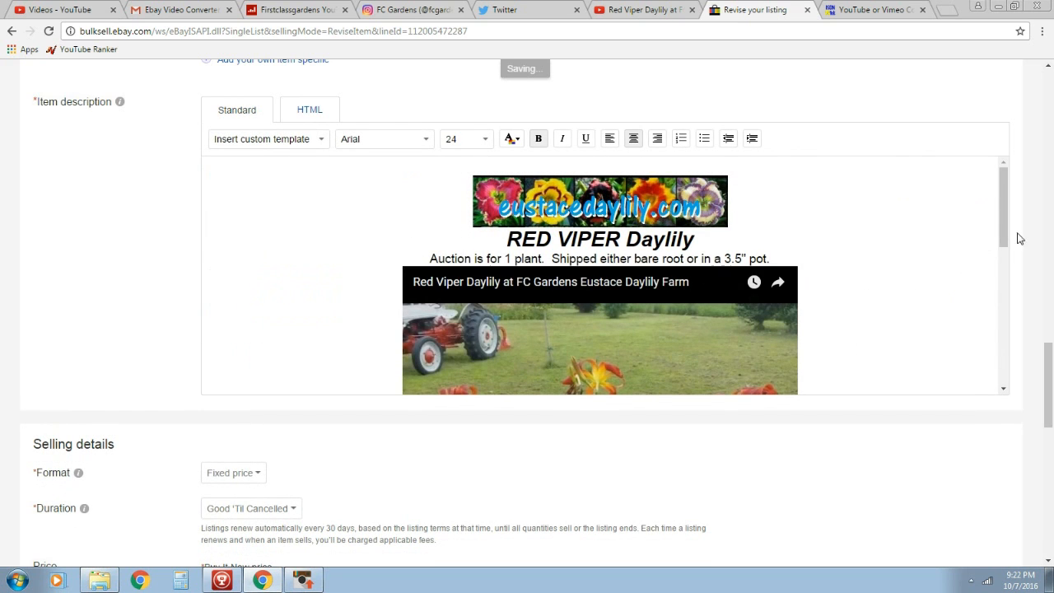
{"action": "scroll", "scroll_direction": "down", "scroll_amount": 3}
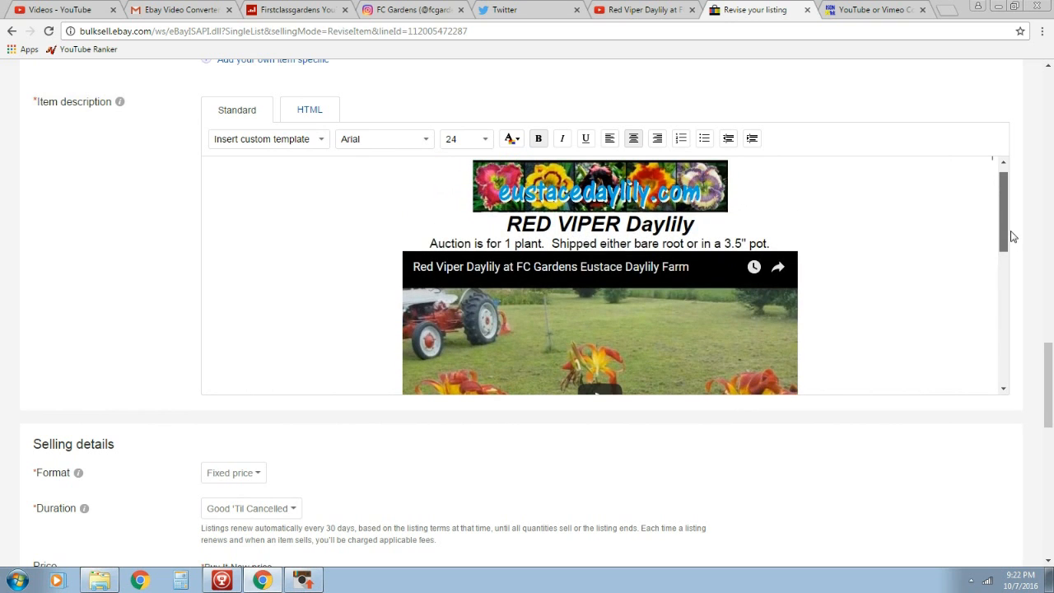
{"action": "scroll", "scroll_direction": "down", "scroll_amount": 3}
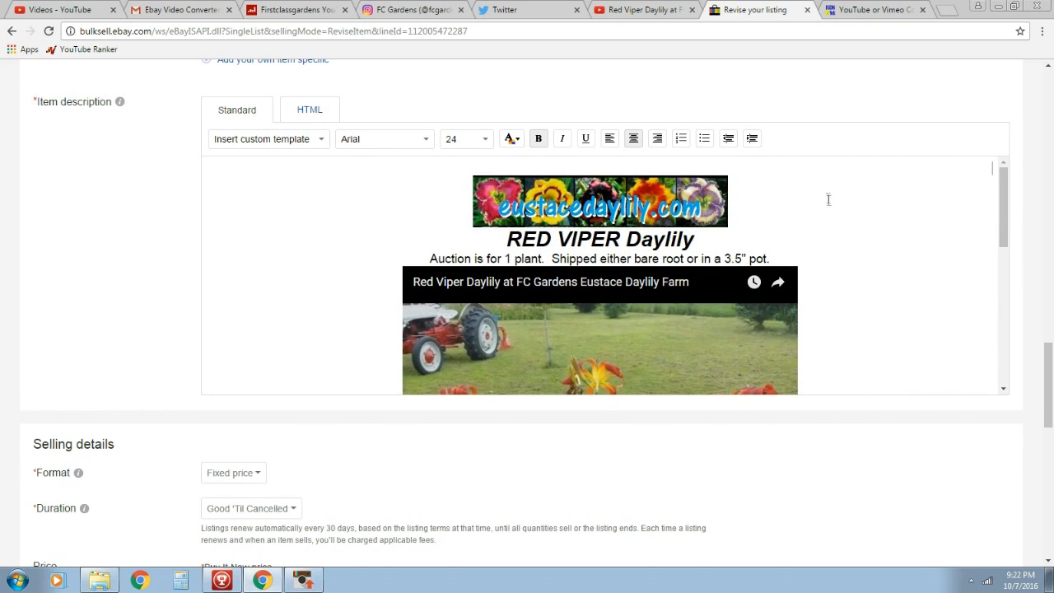
{"action": "mouse_move", "coordinate": [671, 107]}
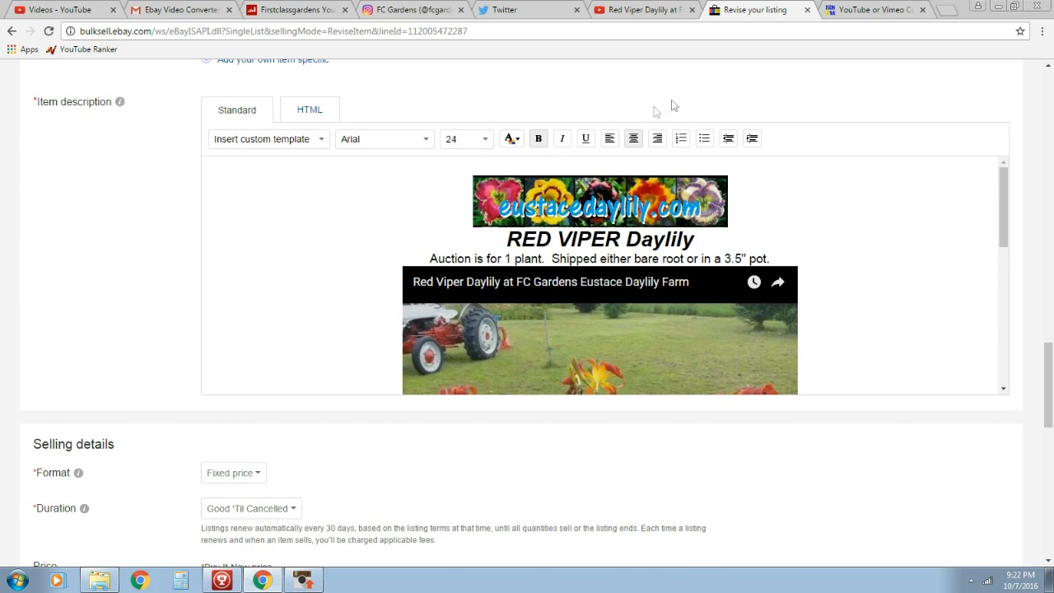
{"action": "mouse_move", "coordinate": [831, 318]}
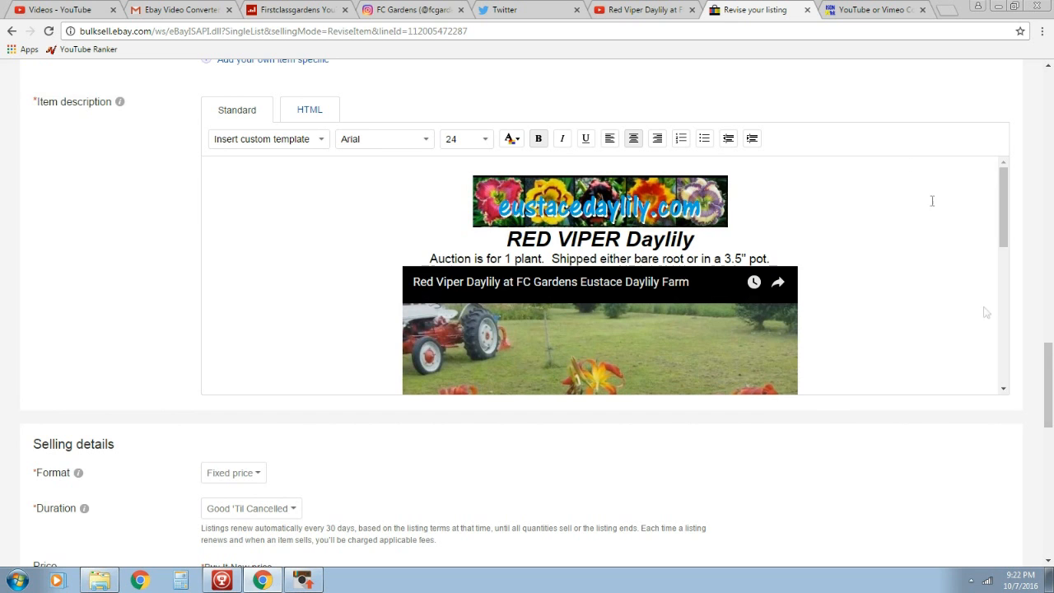
{"action": "scroll", "scroll_direction": "down", "scroll_amount": 3}
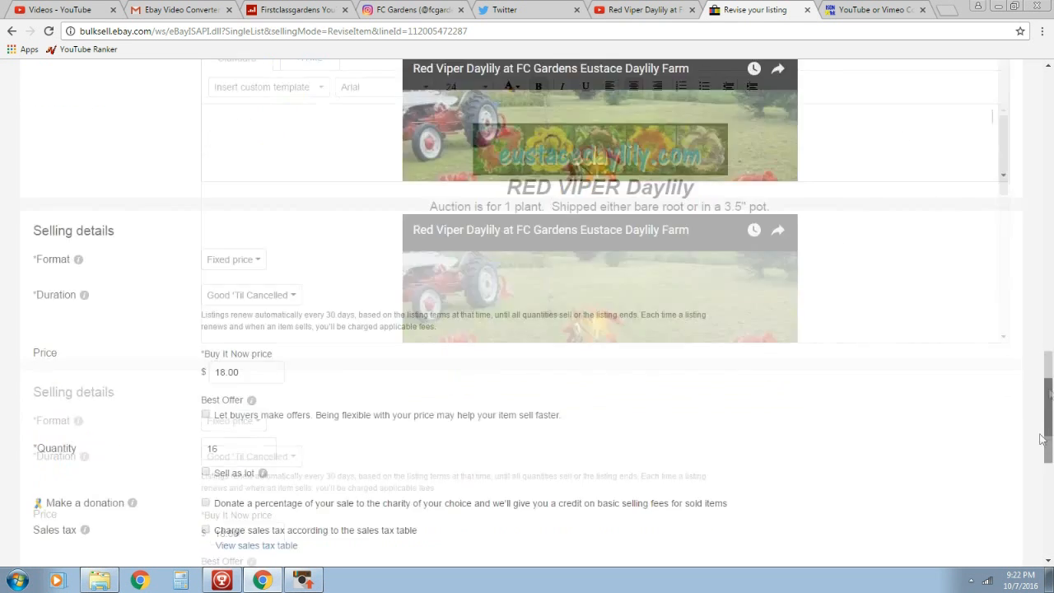
Update the RED VIPER Daylily listing and open it from the success dialog.
{"action": "left_click", "coordinate": [87, 497]}
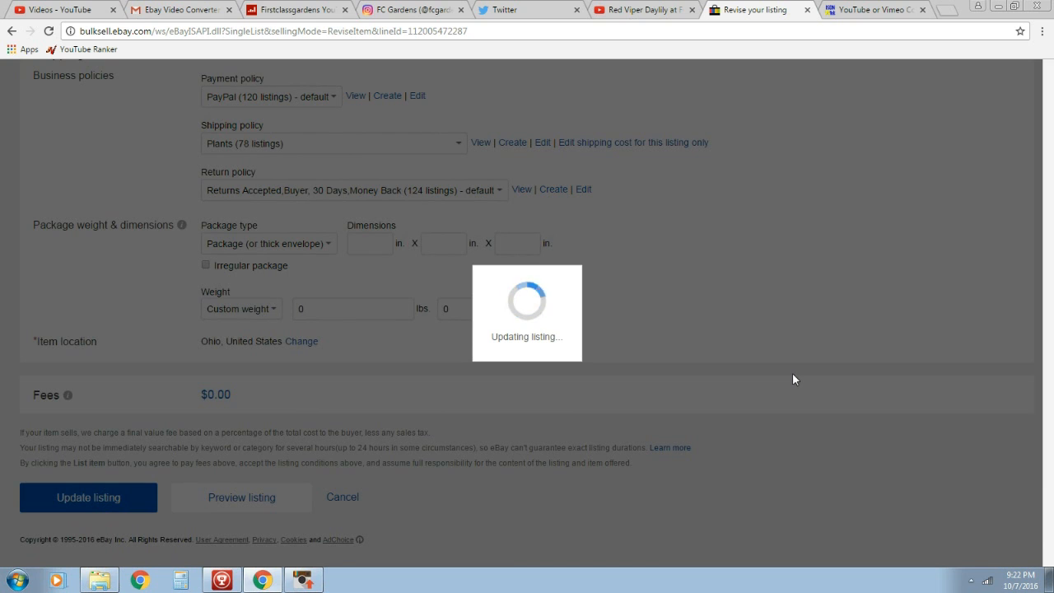
{"action": "mouse_move", "coordinate": [783, 355]}
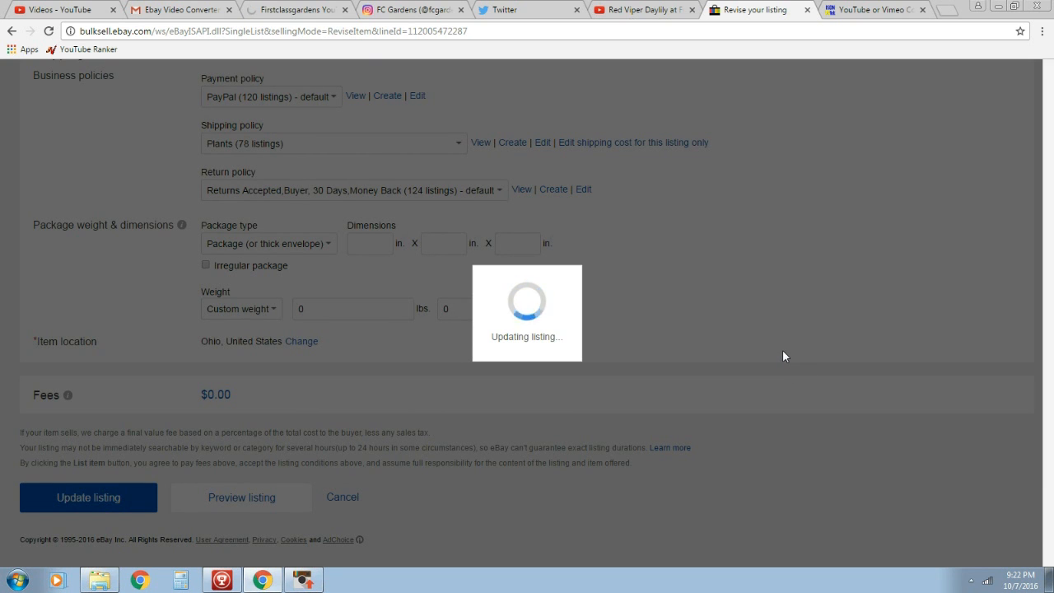
{"action": "left_click", "coordinate": [88, 496]}
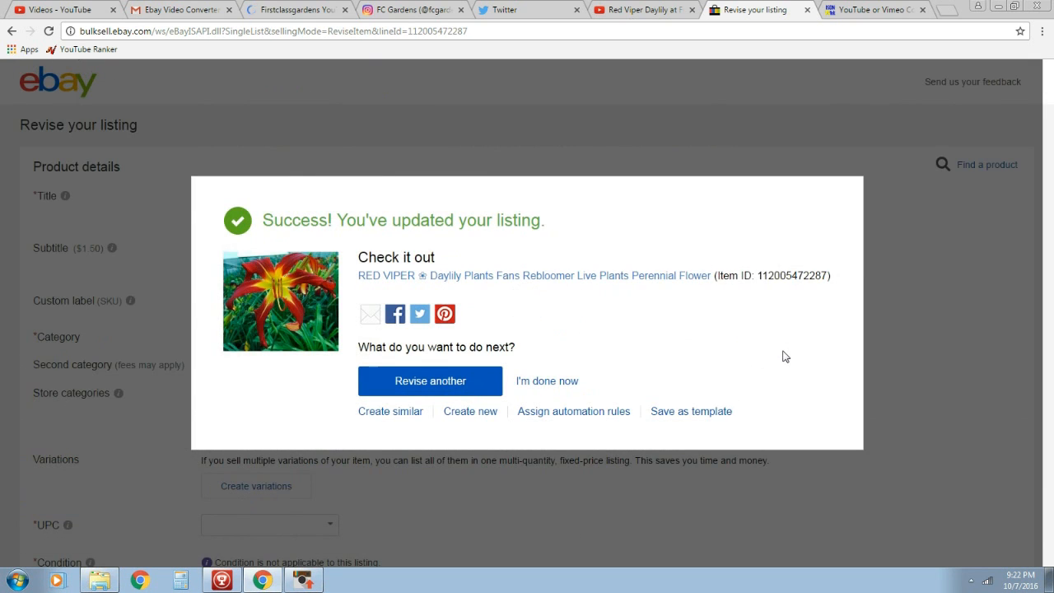
{"action": "mouse_move", "coordinate": [546, 380]}
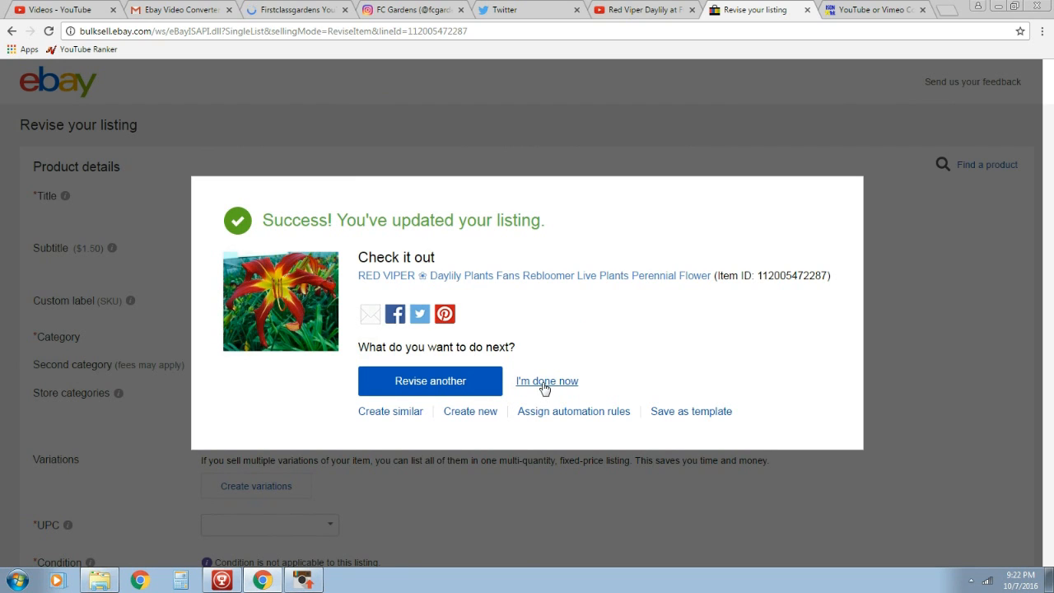
{"action": "mouse_move", "coordinate": [530, 297]}
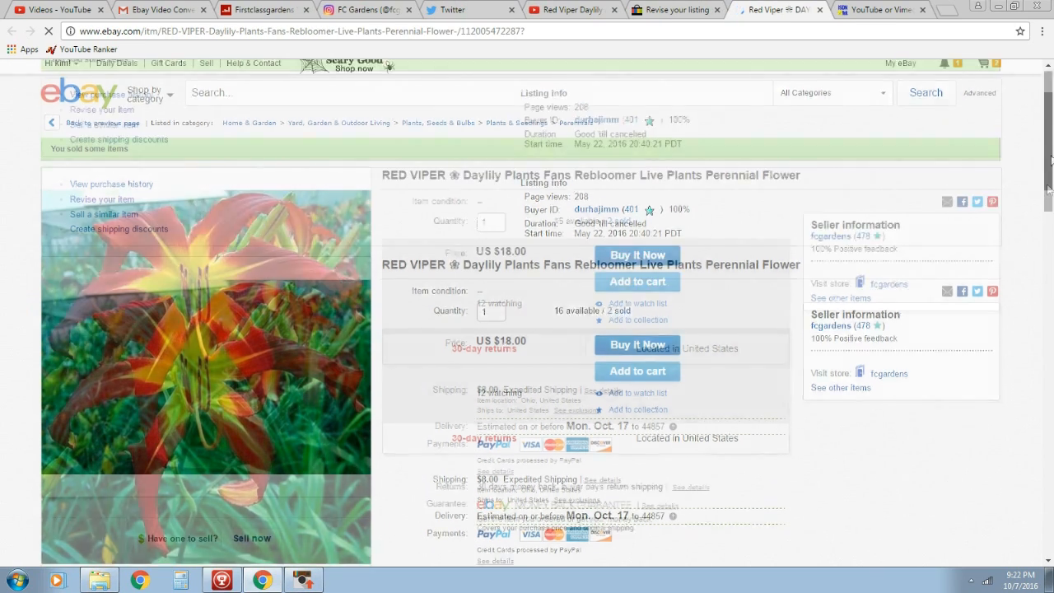
Play and pause the embedded daylily video on the live listing, then return to the converter.
{"action": "scroll", "scroll_direction": "down", "scroll_amount": 3}
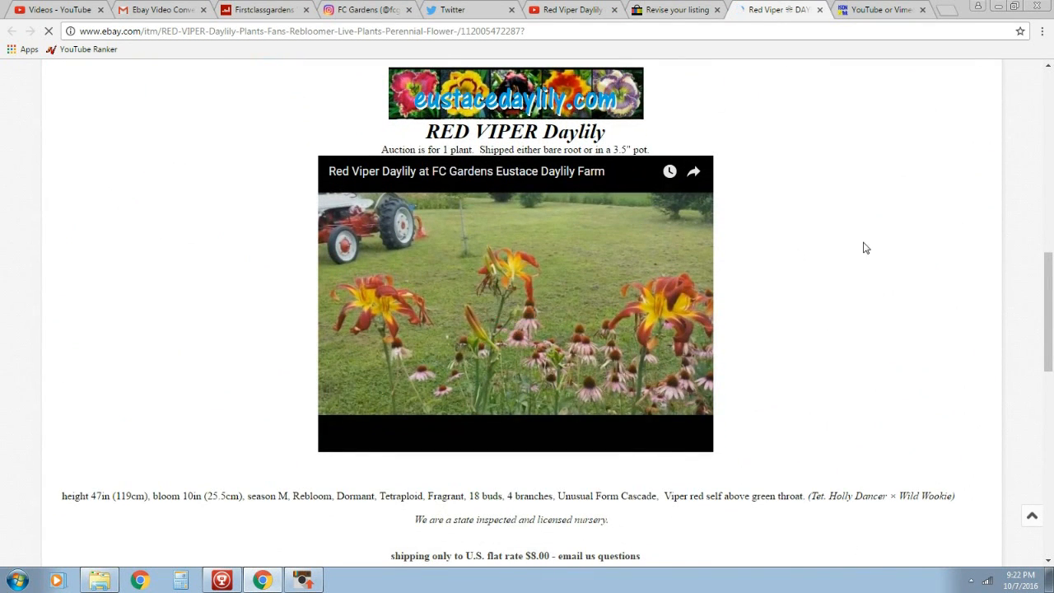
{"action": "left_click", "coordinate": [515, 303]}
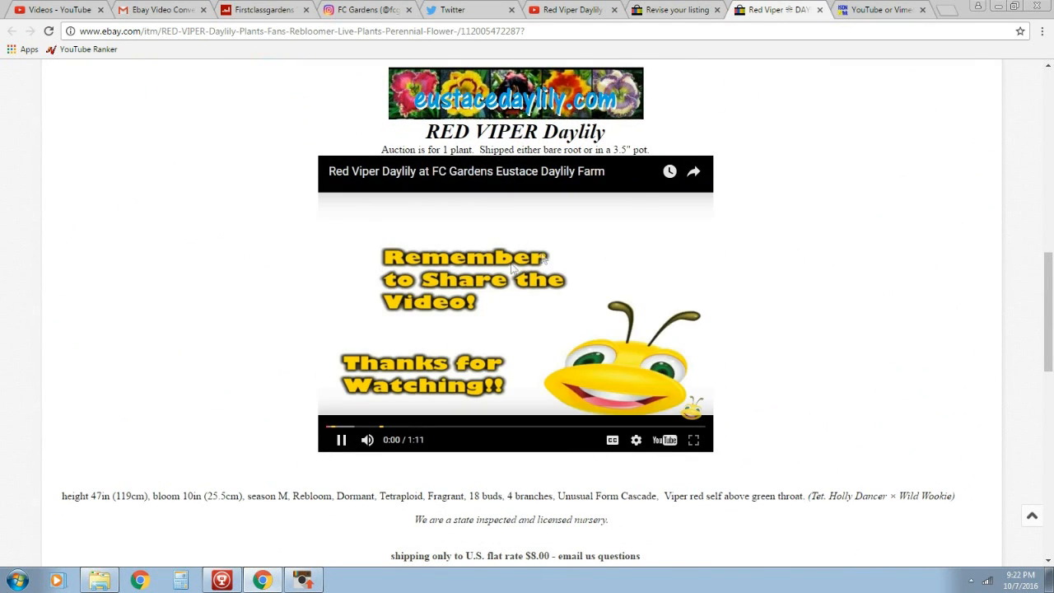
{"action": "left_click", "coordinate": [341, 439]}
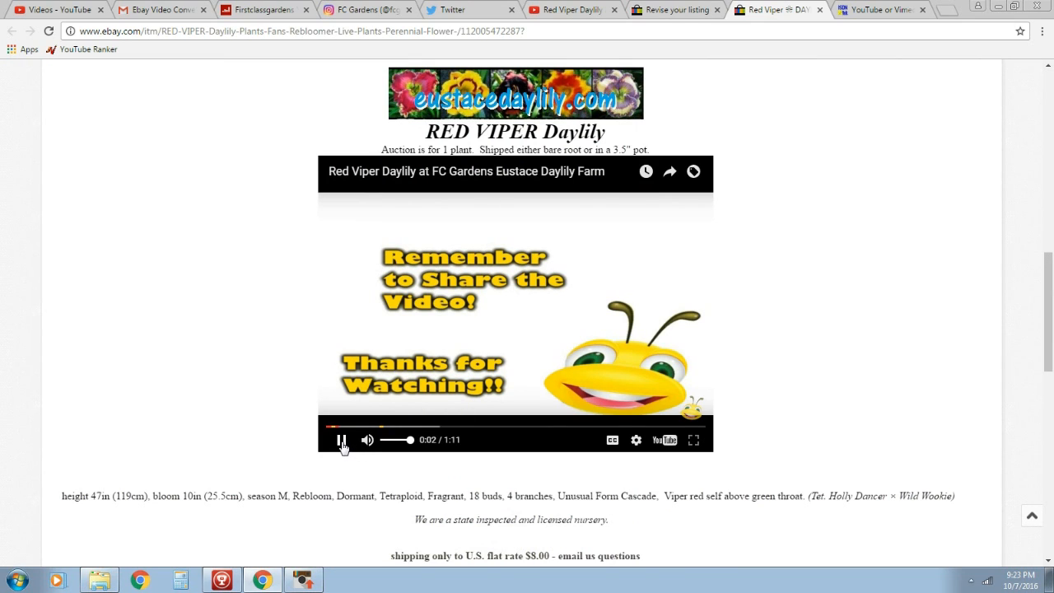
{"action": "left_click", "coordinate": [341, 438]}
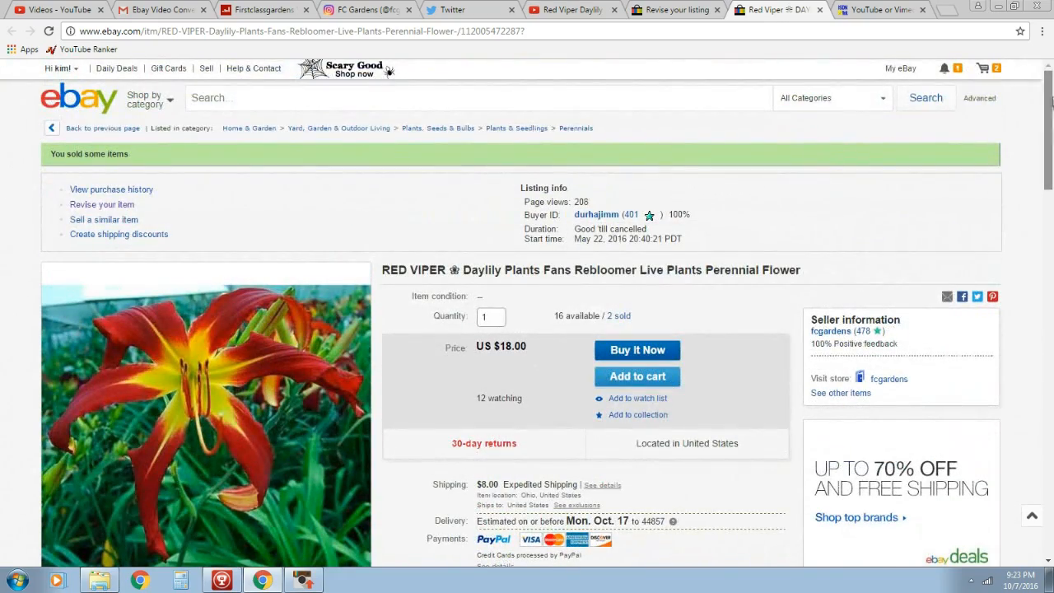
{"action": "left_click", "coordinate": [881, 9]}
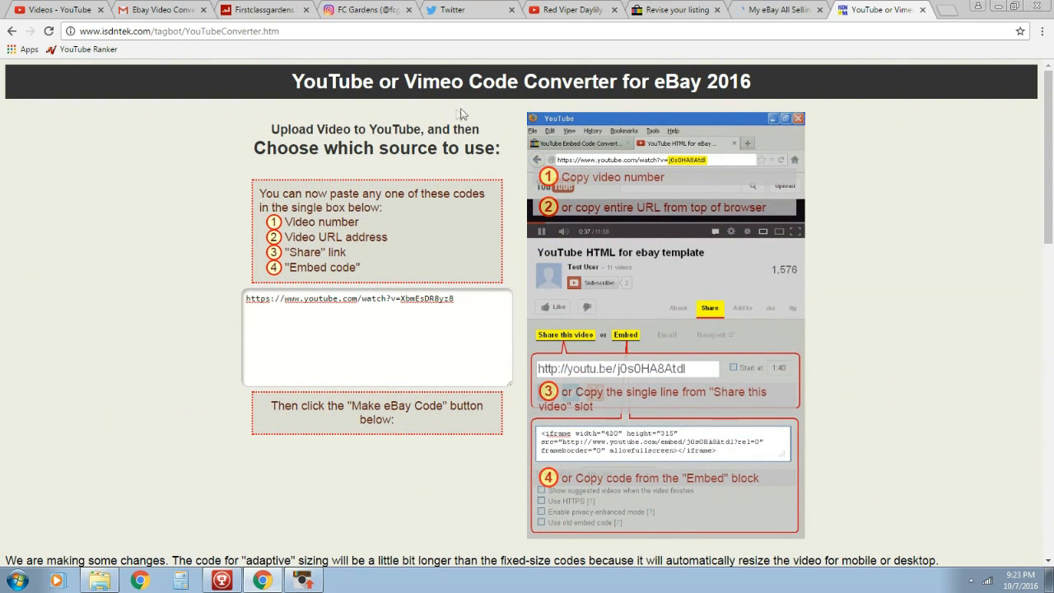
{"action": "mouse_move", "coordinate": [364, 87]}
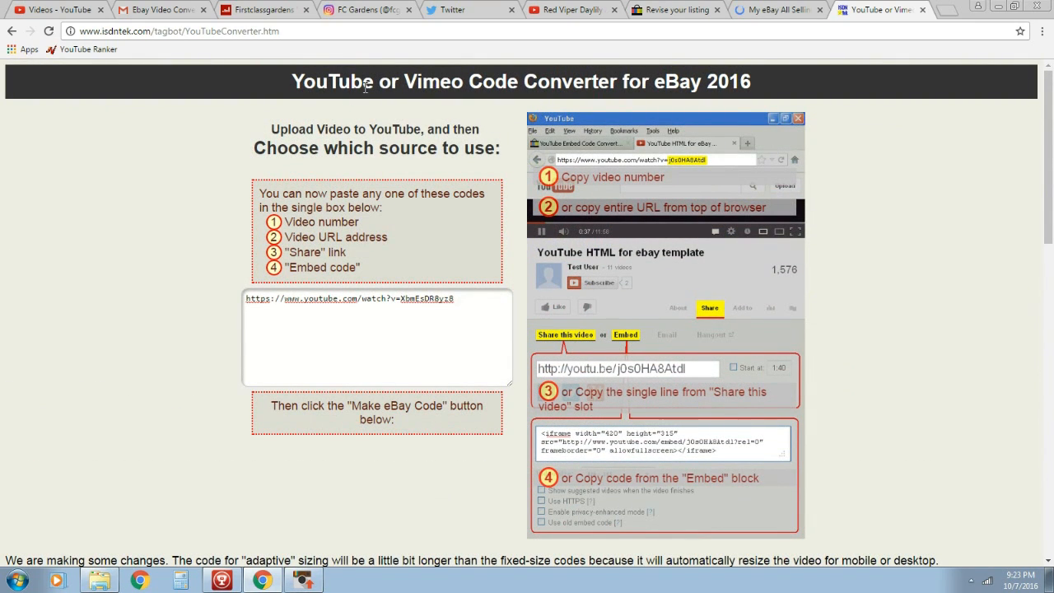
{"action": "mouse_move", "coordinate": [699, 100]}
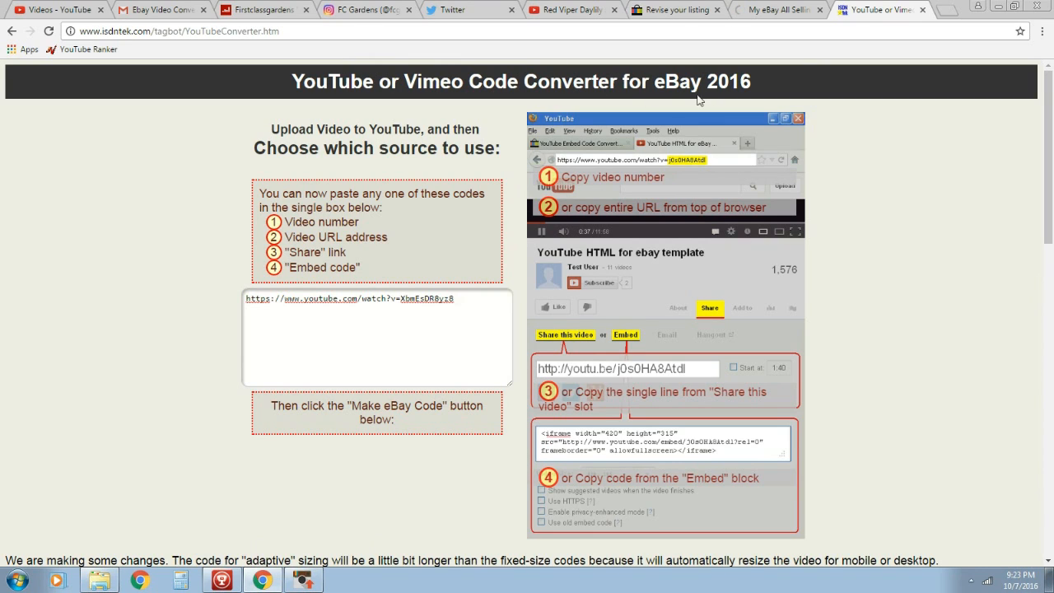
{"action": "mouse_move", "coordinate": [208, 501]}
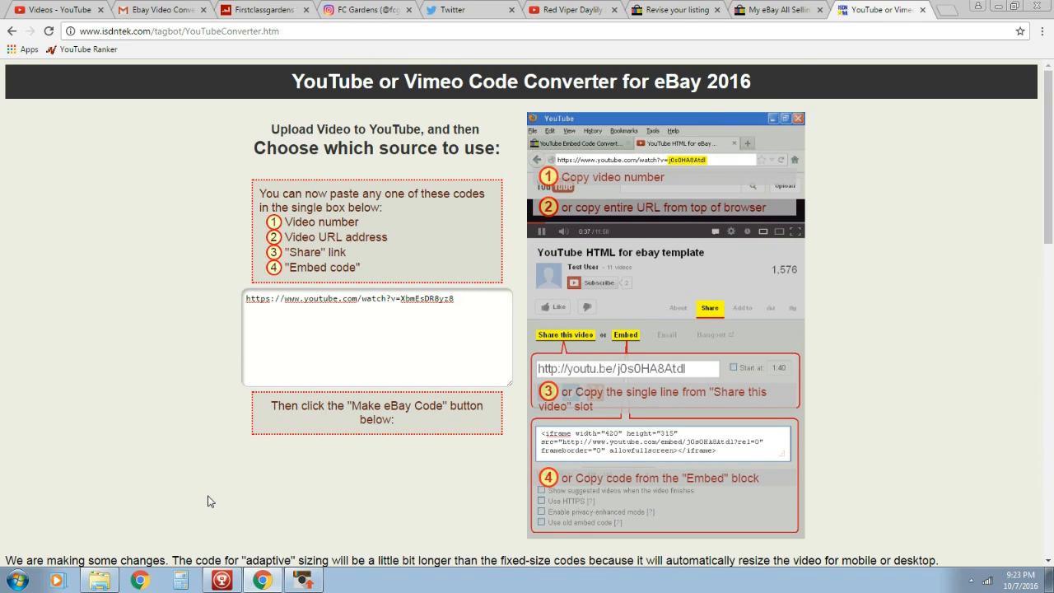